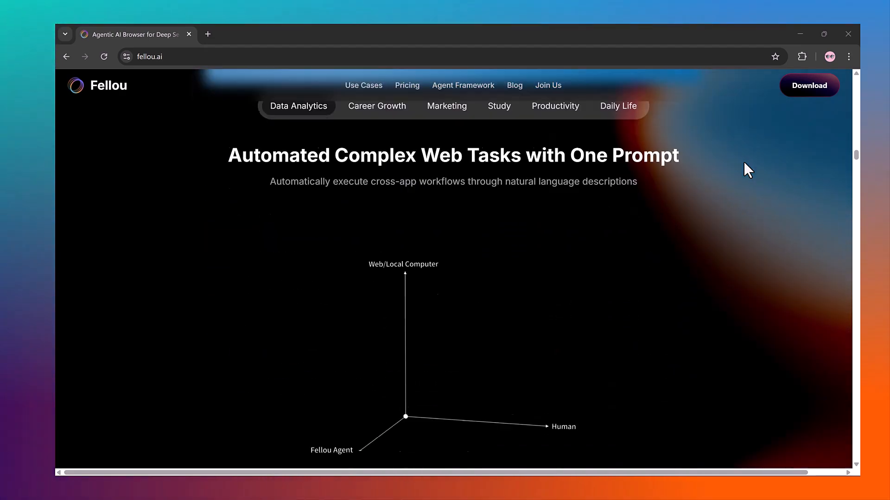
# Step: Bring up the Fellou assistant chat panel from the top-right icon
pyautogui.scroll(-3)
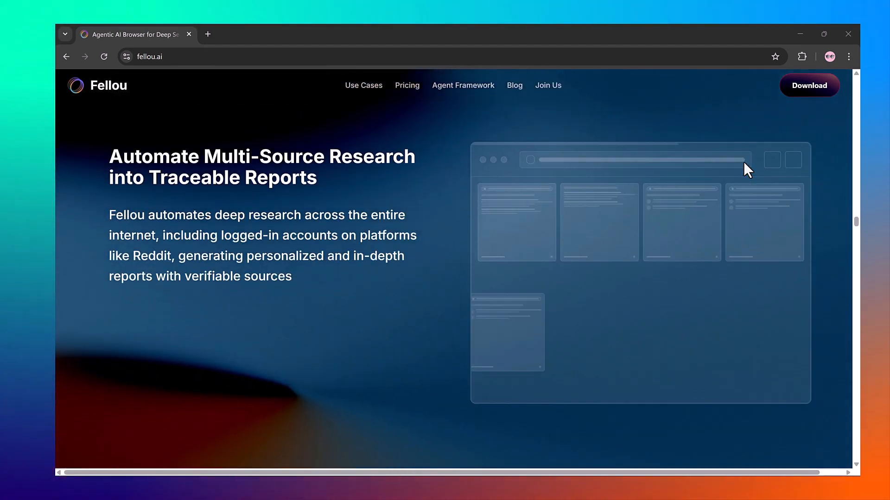
pyautogui.scroll(-3)
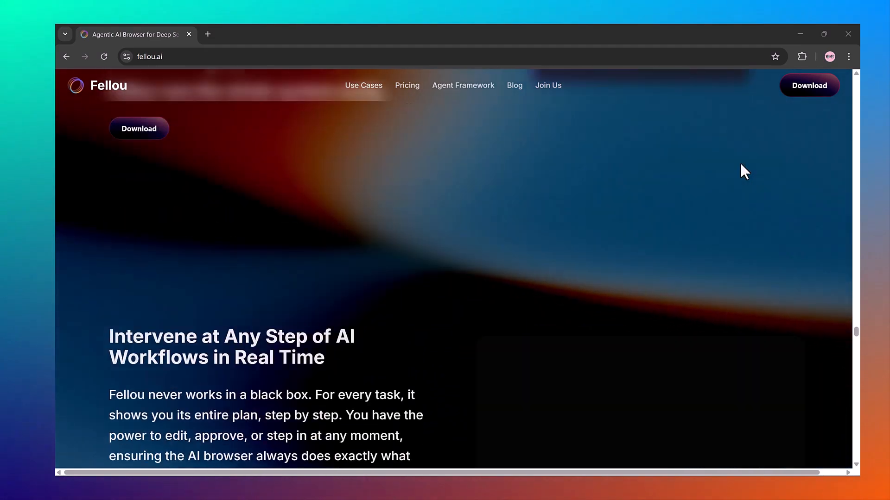
pyautogui.scroll(3)
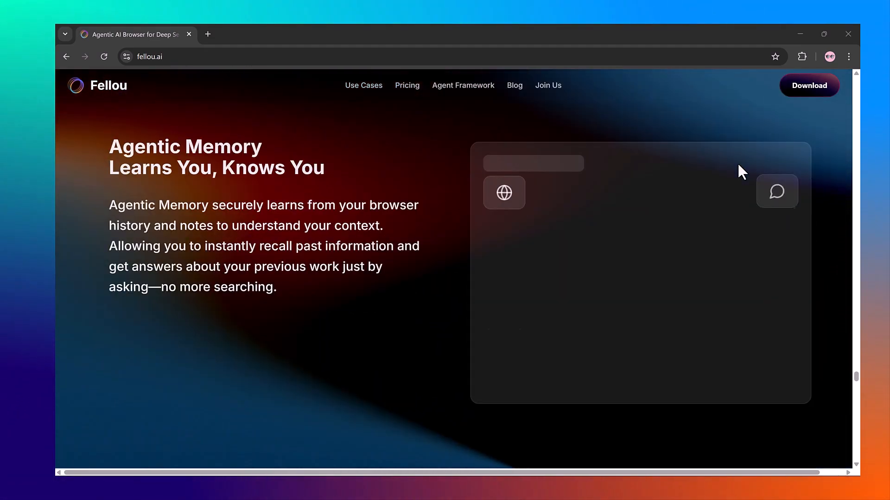
pyautogui.scroll(-3)
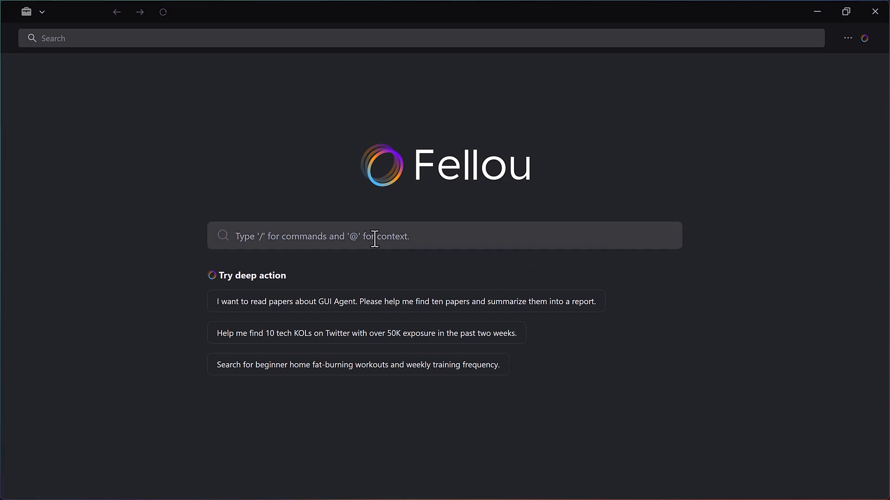
pyautogui.click(444, 236)
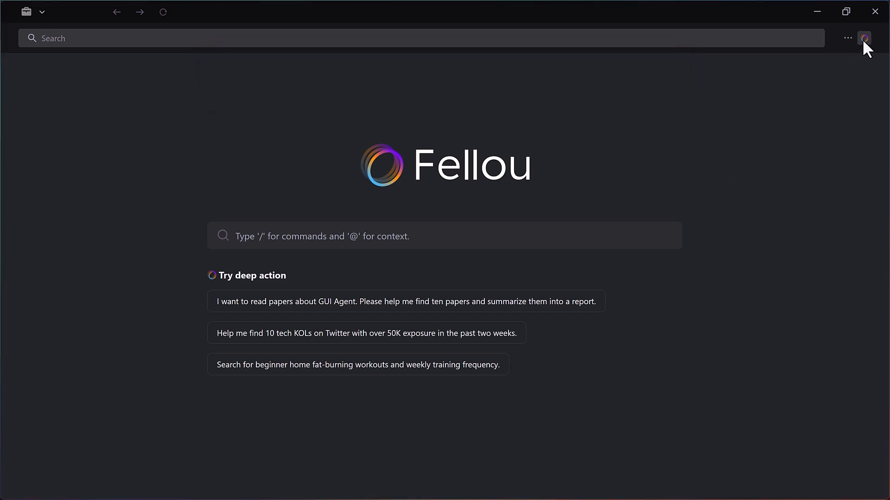
pyautogui.click(864, 38)
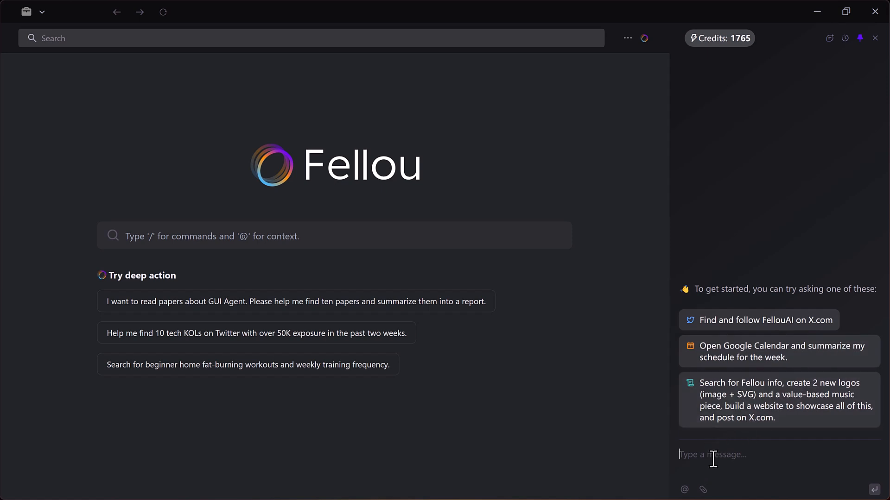
# Step: Draft a request to collect insights from 5 open-access generative agents papers into a comparison
pyautogui.write('Collect insights from 5 open-access papers on generative agents and make a comparison table.')
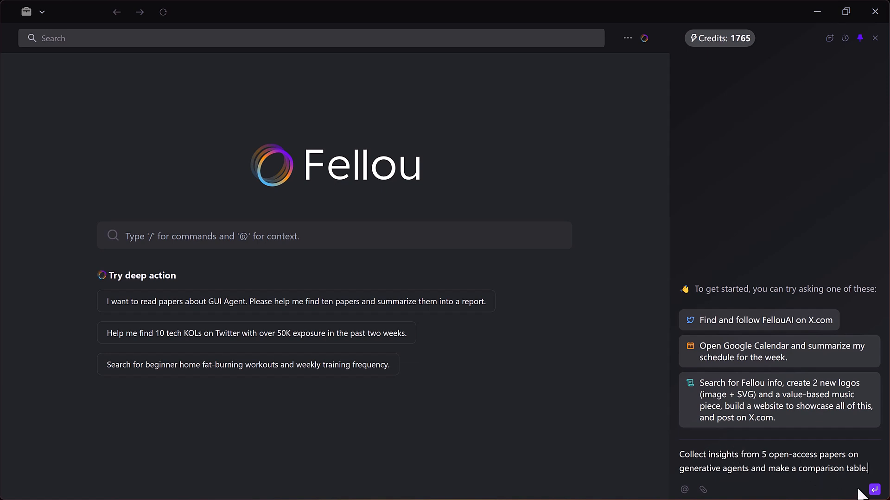
# Step: Send the request, confirm the Google login is done, and let the generative agents report generate
pyautogui.click(874, 489)
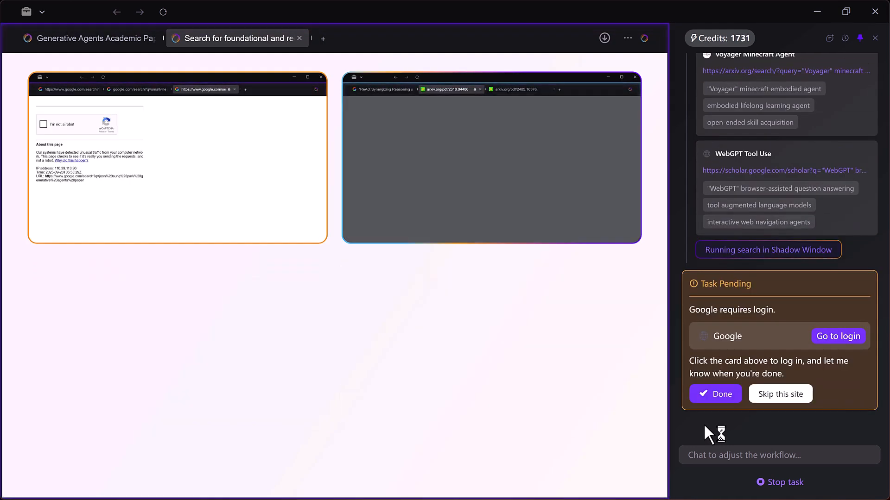
pyautogui.click(715, 393)
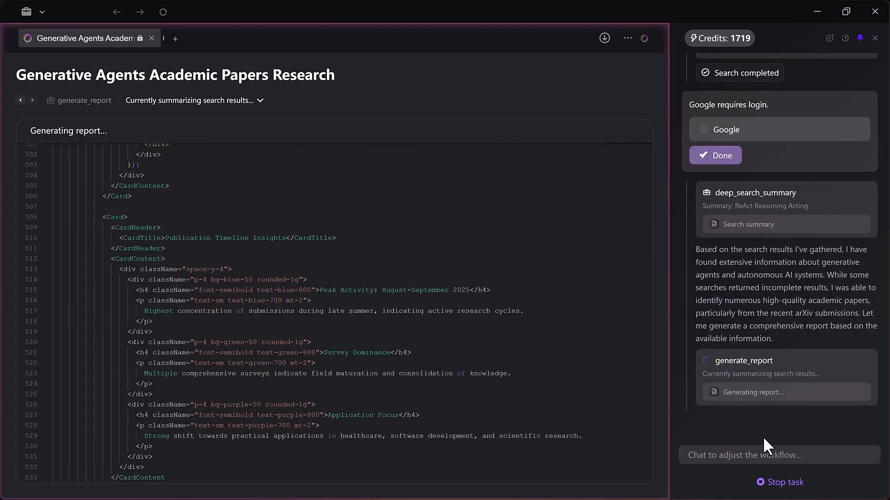
pyautogui.scroll(-3)
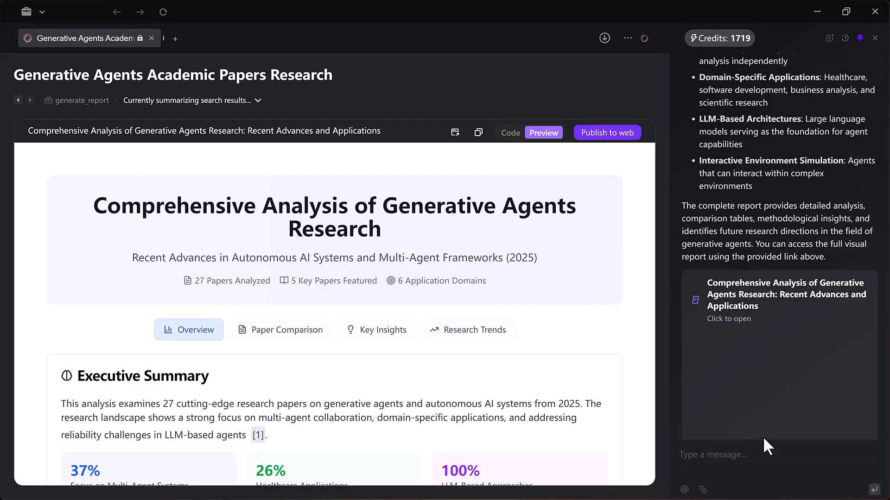
pyautogui.scroll(-3)
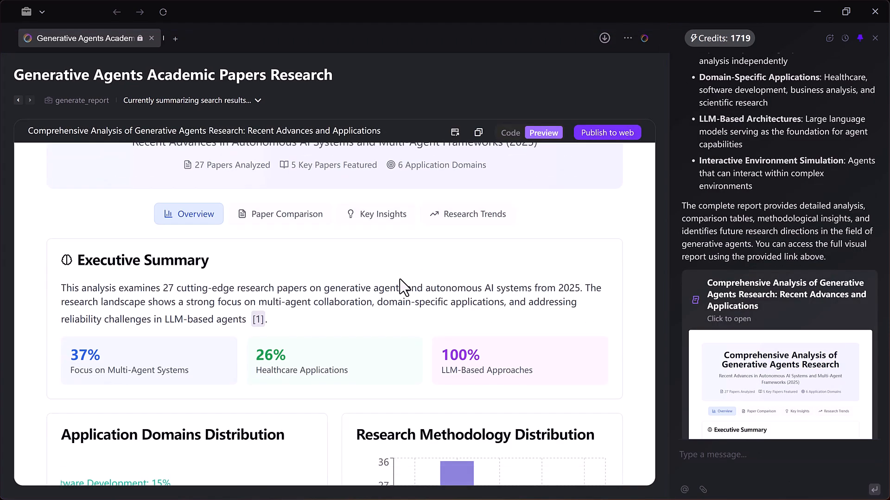
pyautogui.scroll(-3)
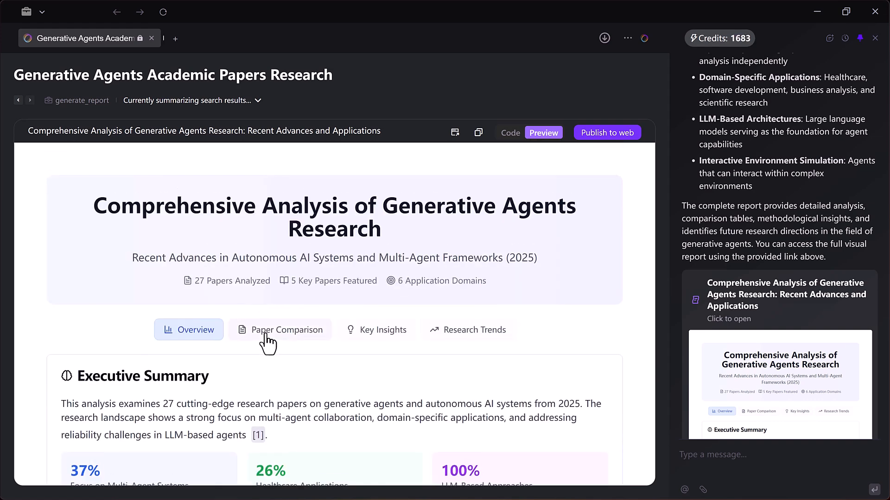
pyautogui.click(286, 330)
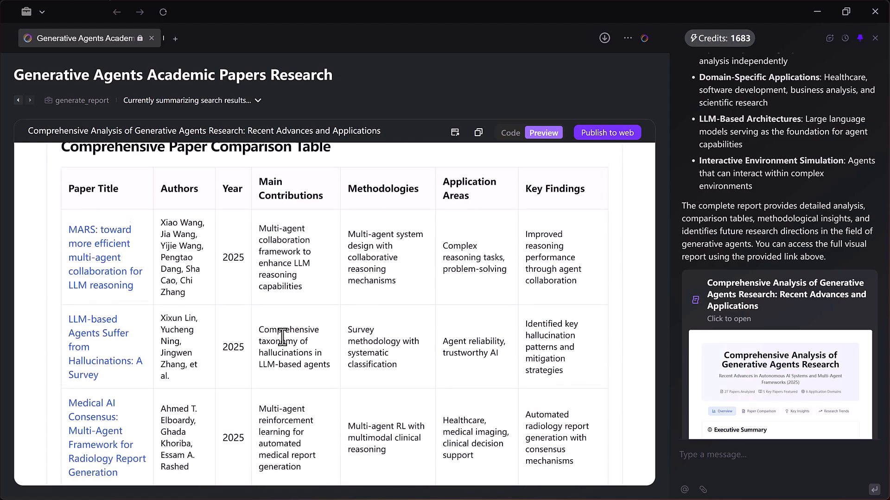
pyautogui.scroll(-3)
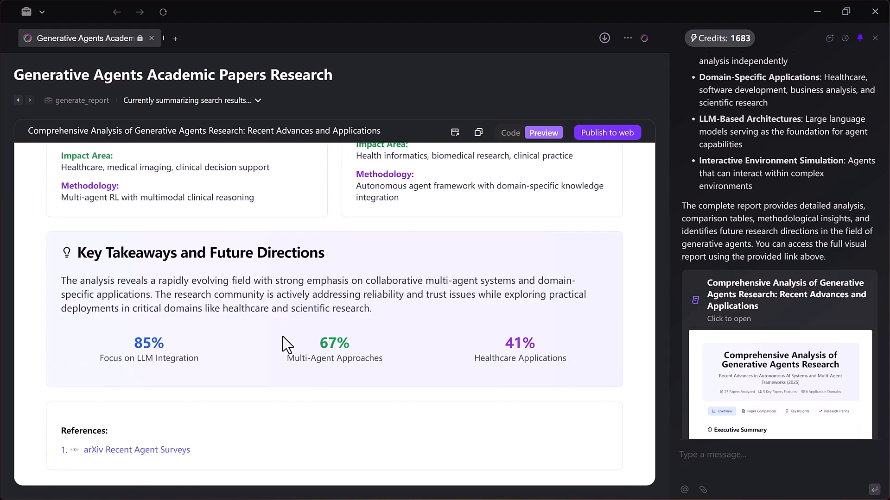
pyautogui.click(376, 330)
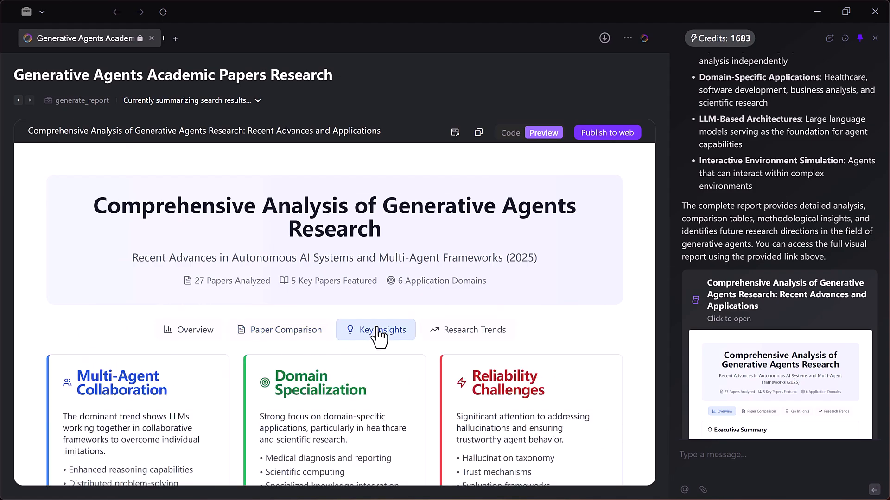
pyautogui.scroll(-3)
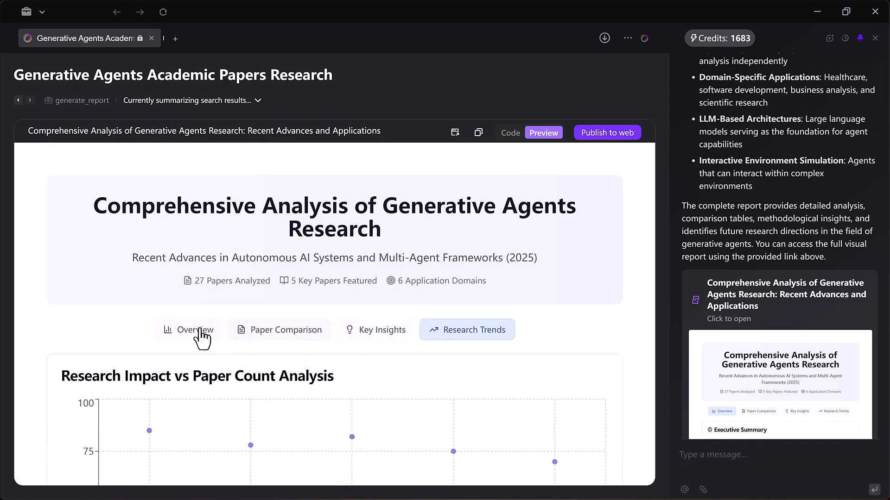
pyautogui.click(188, 330)
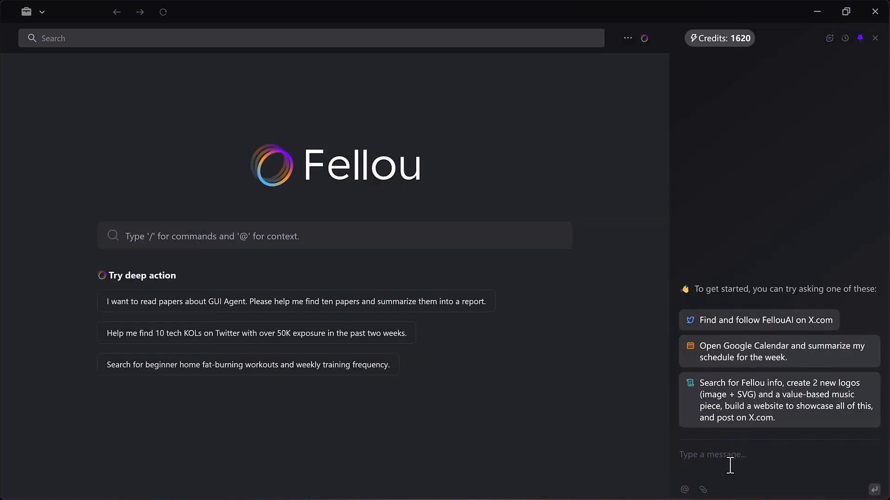
pyautogui.write('Compare Solana, Sui, and Aptos in terms of scalability, transaction cost, and long-term potential.')
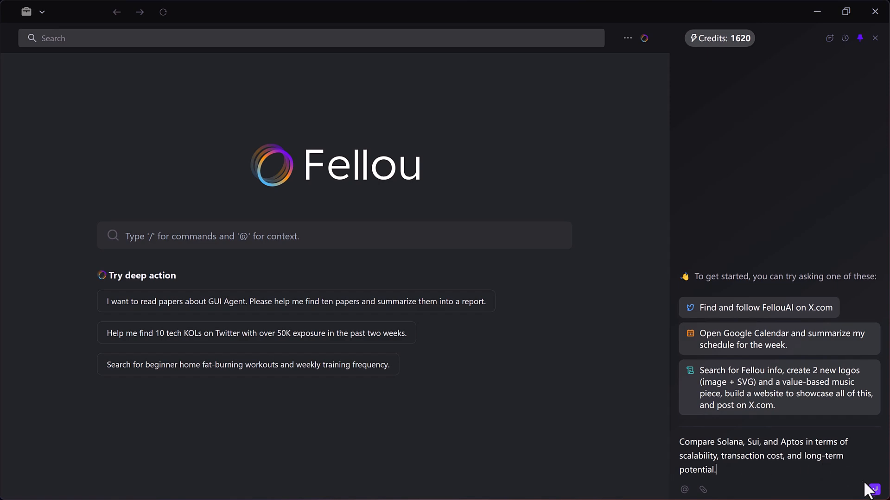
pyautogui.click(879, 489)
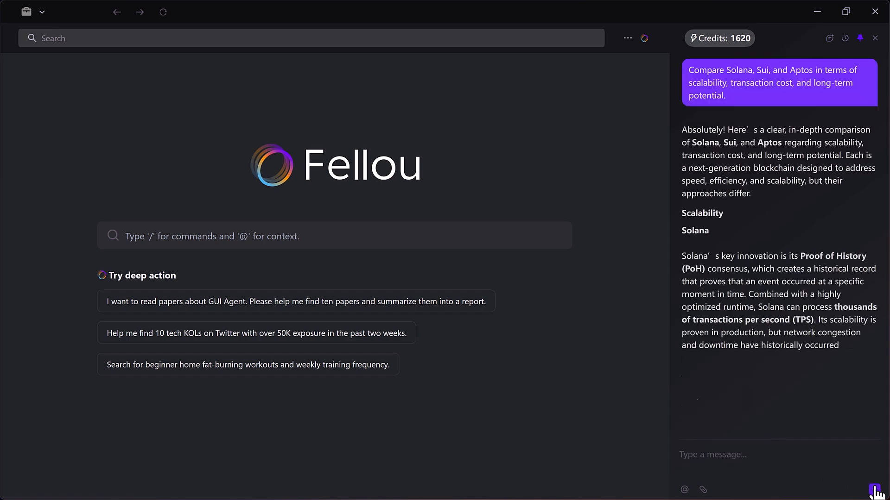
pyautogui.scroll(-3)
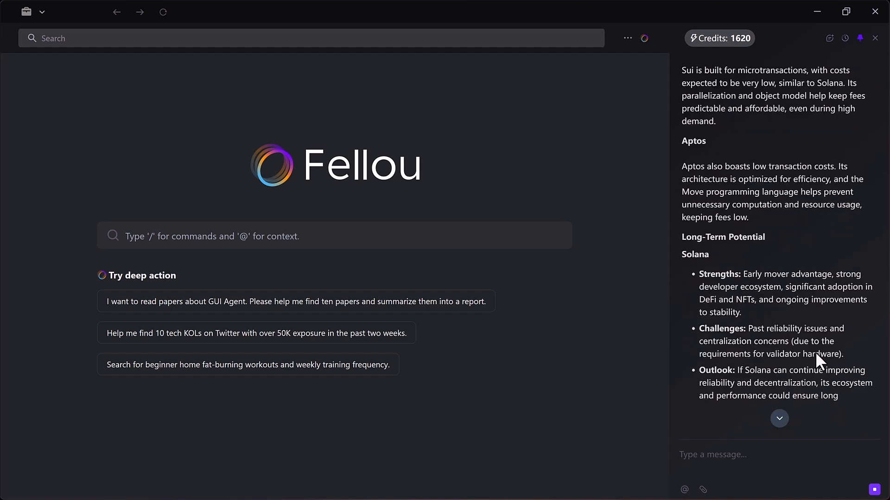
pyautogui.scroll(-3)
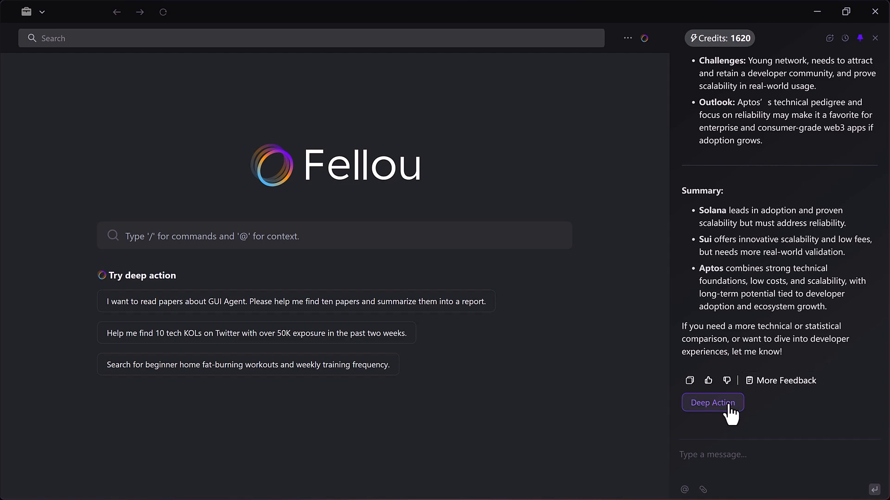
# Step: Run the answer as a Deep Action plan and continue past the Google login to generate the blockchain report
pyautogui.click(712, 404)
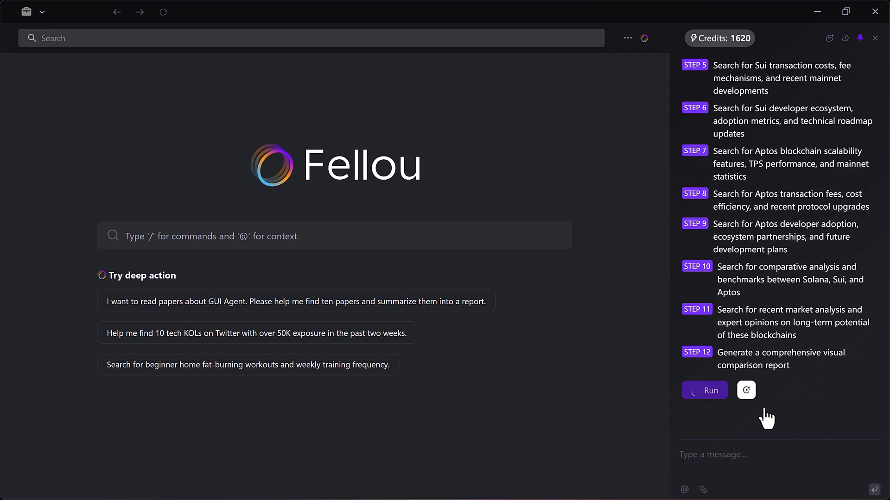
pyautogui.click(704, 390)
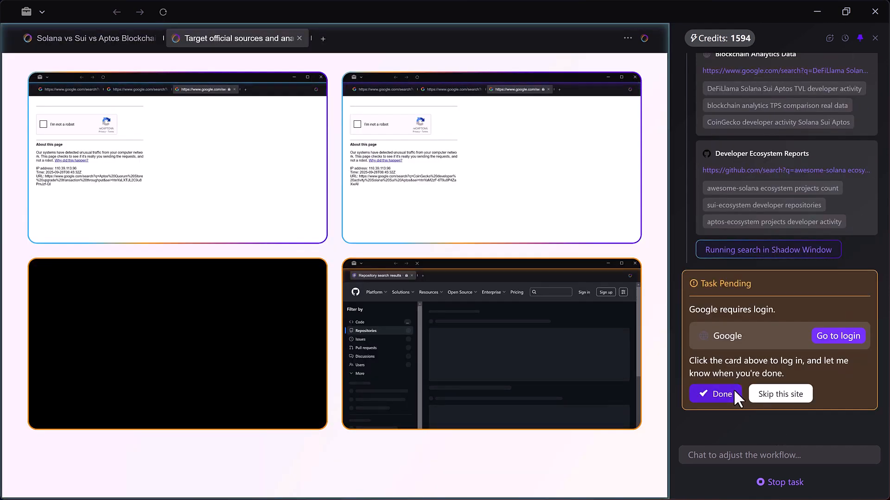
pyautogui.click(714, 394)
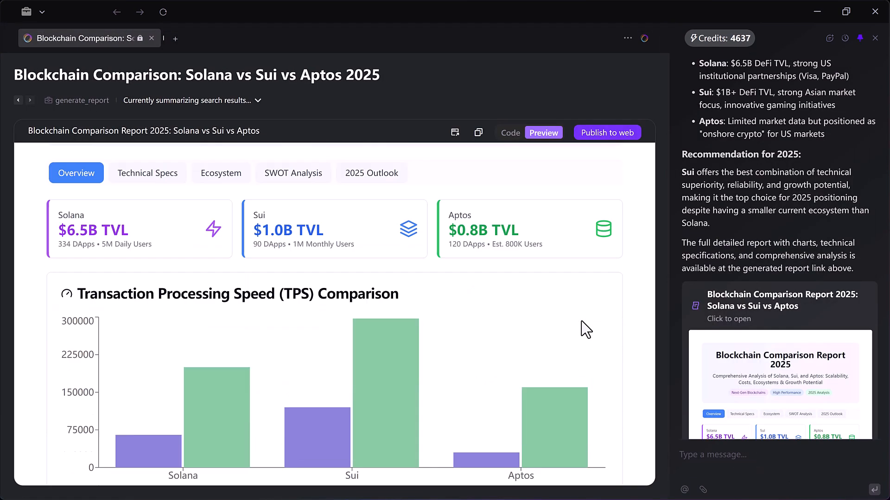
# Step: Review the report's Technical Specs and Ecosystem sections
pyautogui.scroll(-3)
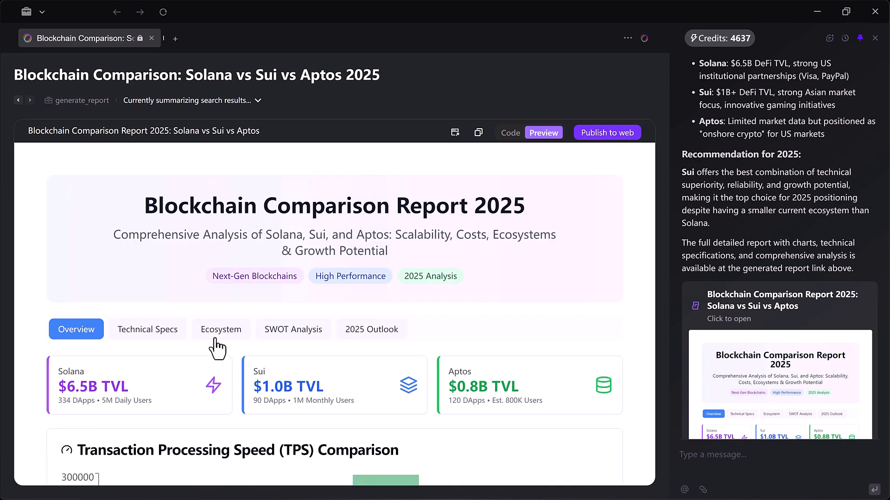
pyautogui.click(147, 329)
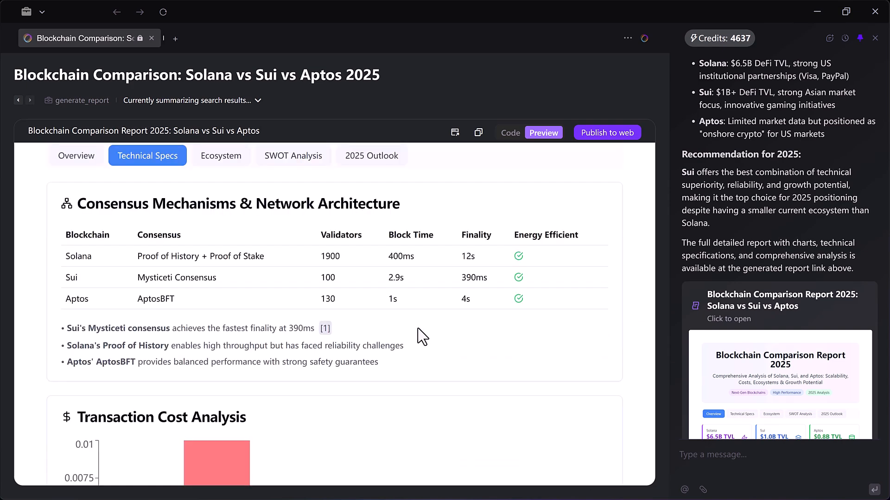
pyautogui.scroll(-3)
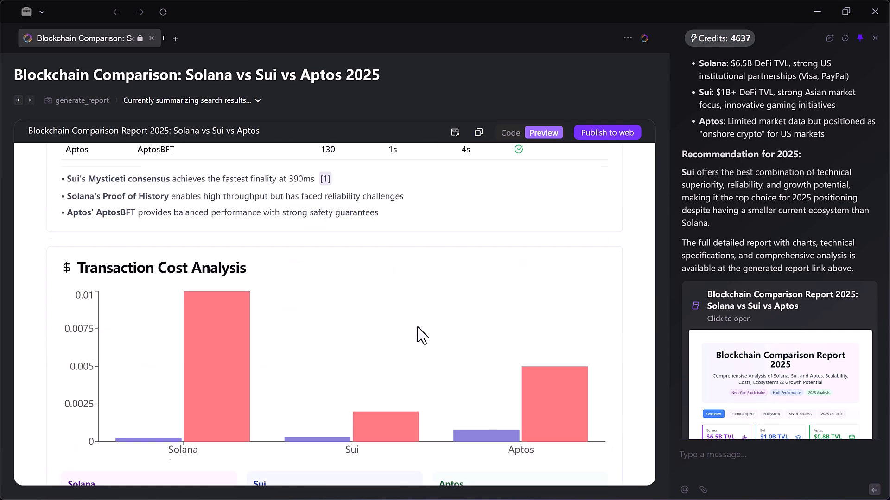
pyautogui.click(220, 213)
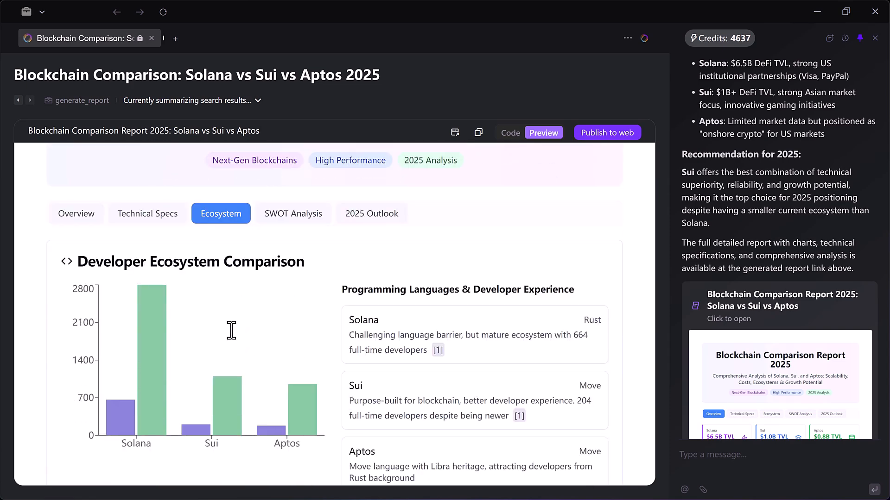
pyautogui.scroll(-3)
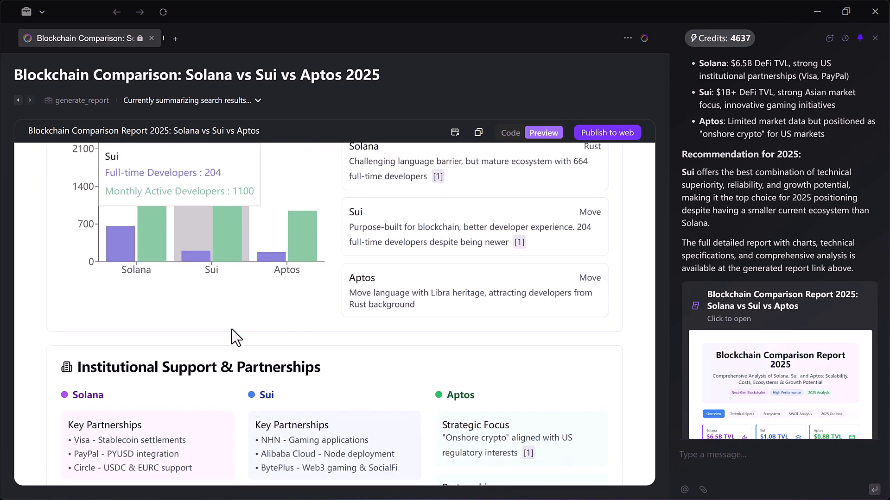
pyautogui.scroll(-3)
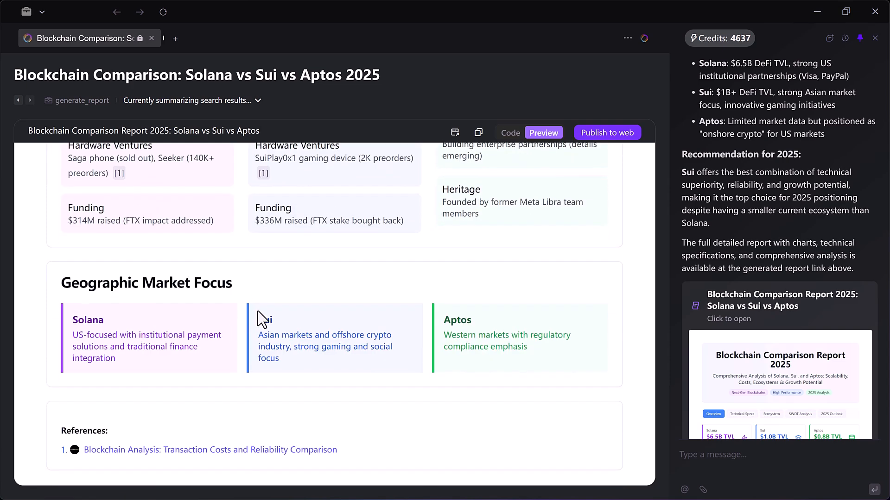
# Step: Bring up the SWOT Analysis section, then leave the report for Fellou's homepage
pyautogui.click(293, 329)
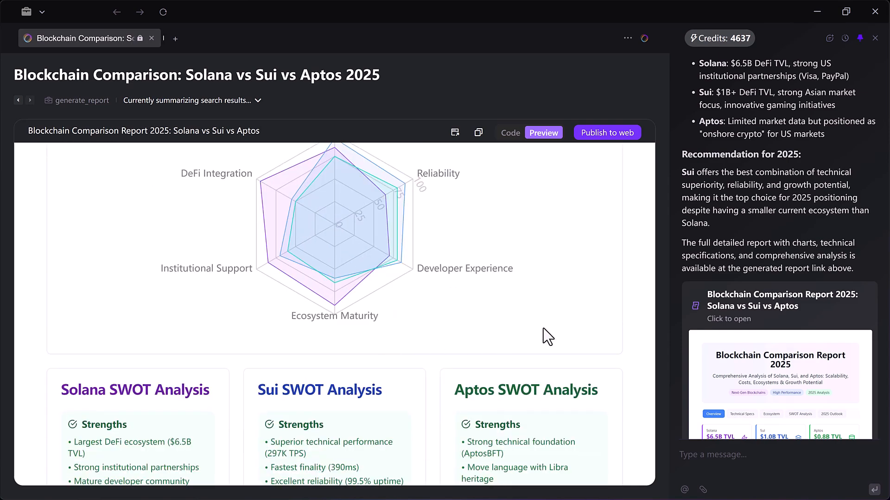
pyautogui.scroll(-3)
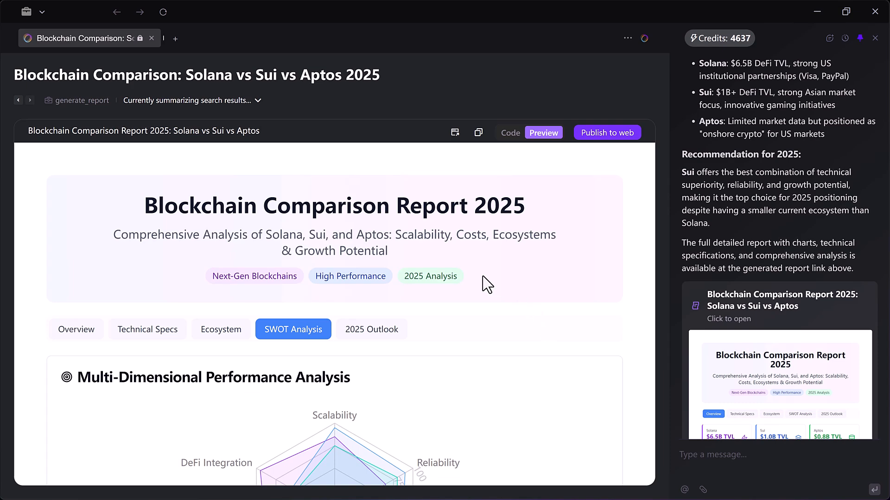
pyautogui.click(508, 132)
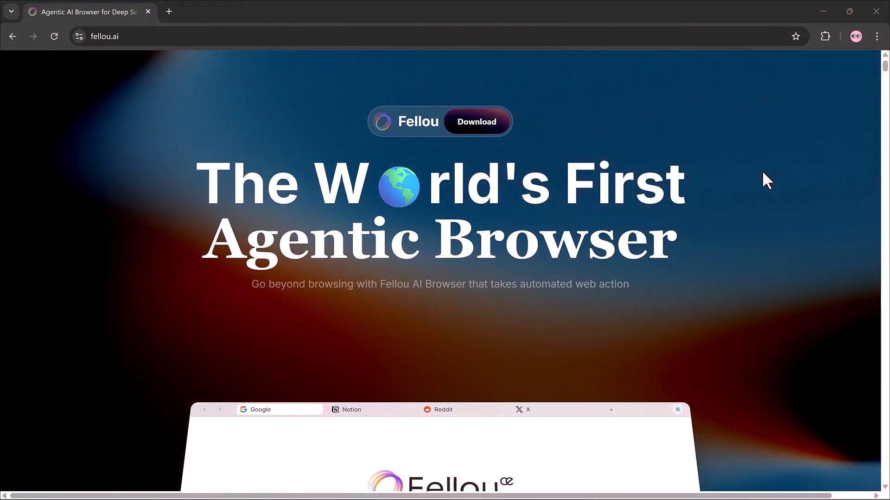
pyautogui.scroll(-3)
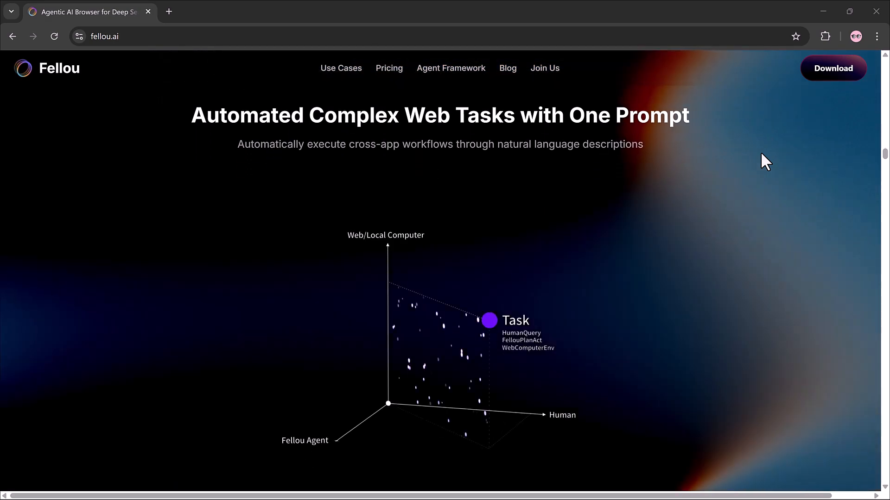
pyautogui.scroll(-3)
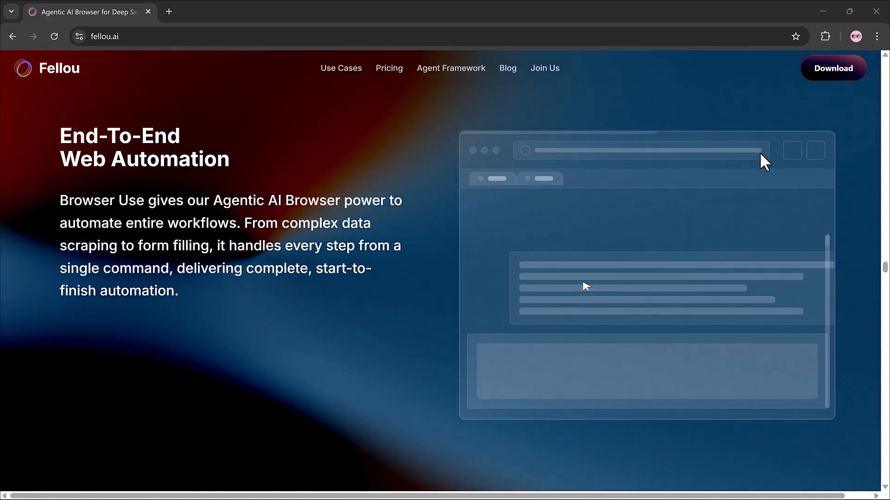
pyautogui.scroll(-3)
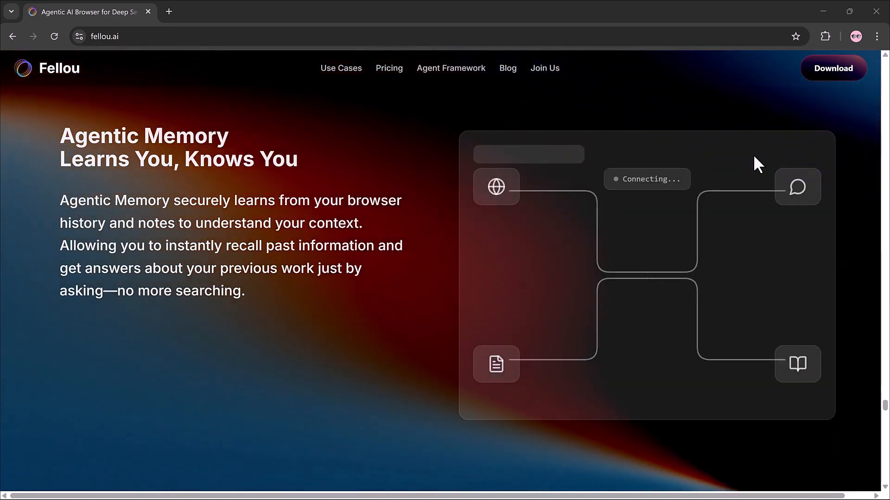
pyautogui.scroll(-3)
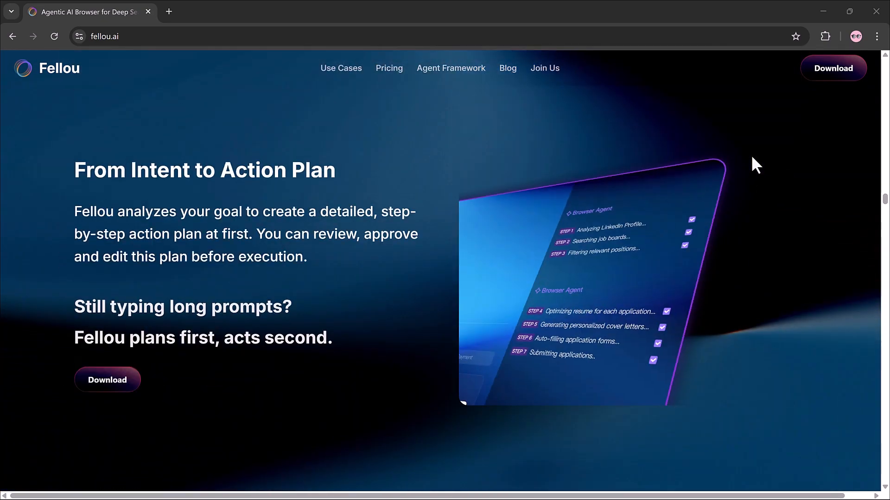
pyautogui.scroll(-3)
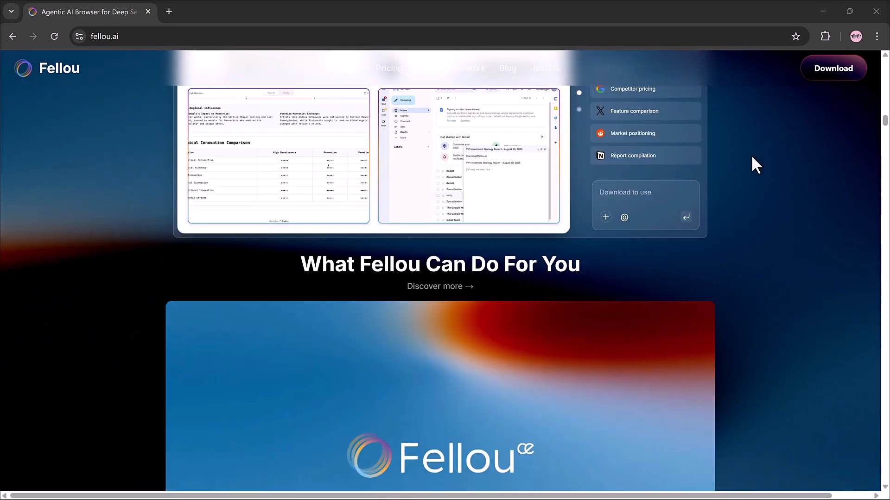